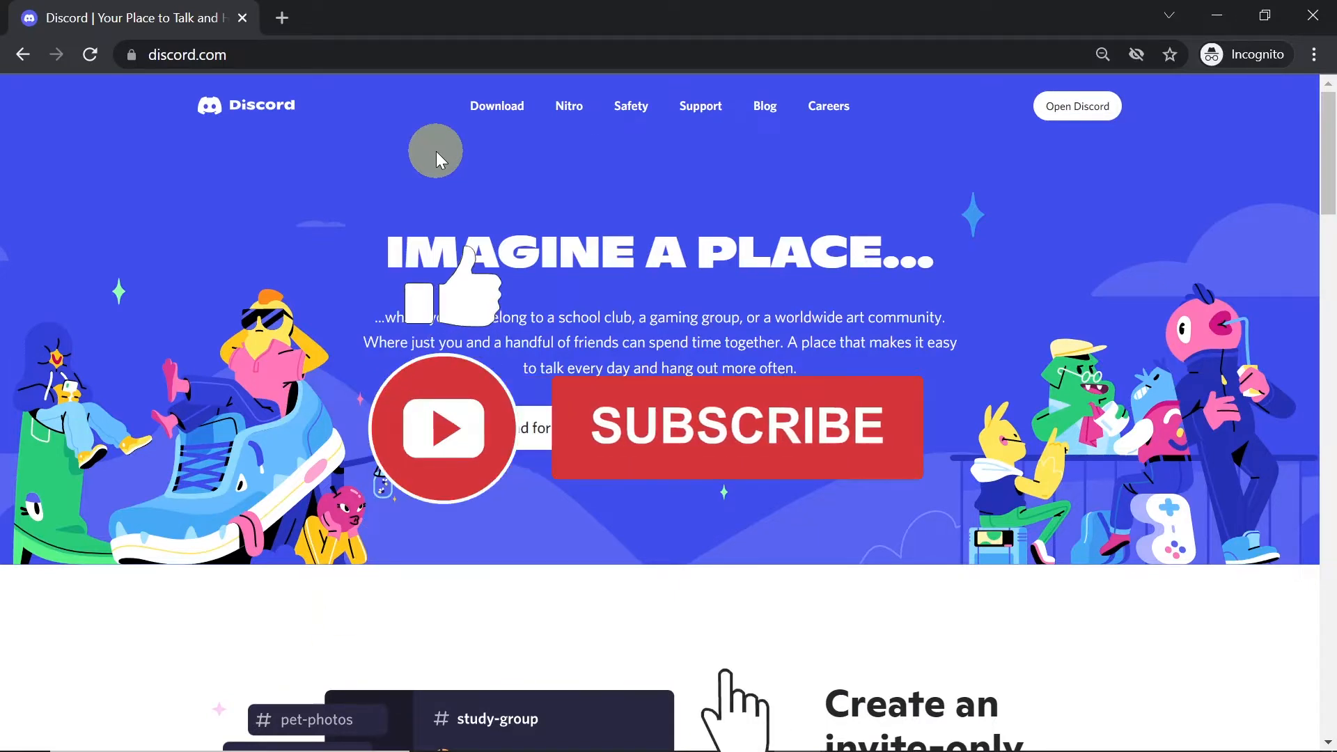
Copy your own username tag and draft 'shell#1335' in the #test message box
{"action": "left_click", "coordinate": [736, 428]}
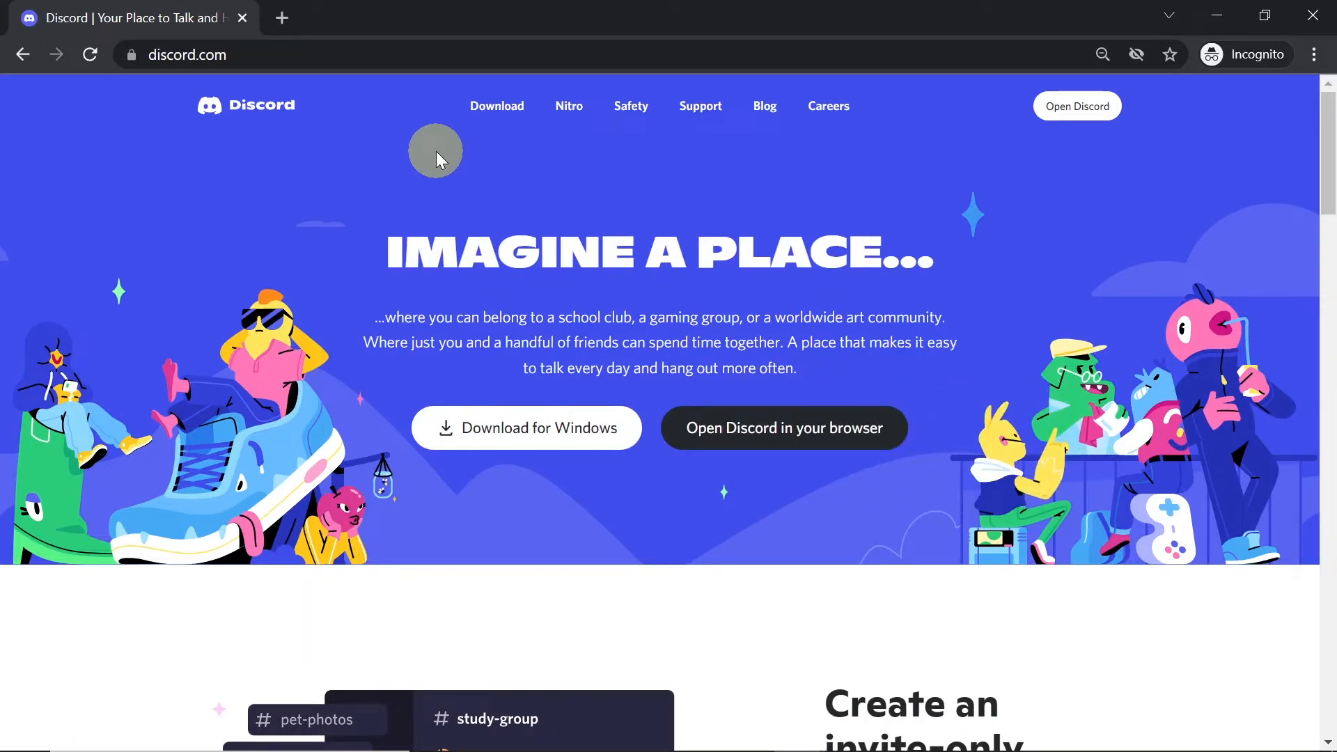
{"action": "mouse_move", "coordinate": [727, 223]}
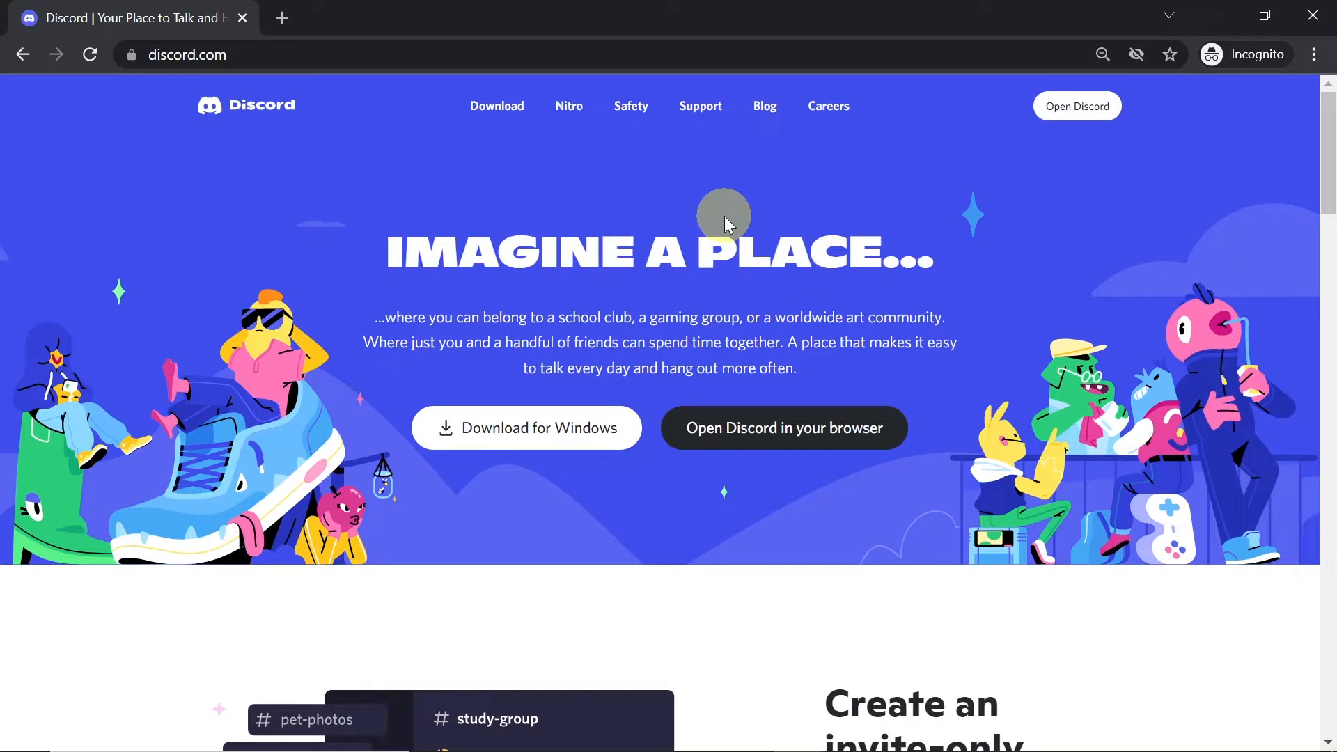
{"action": "mouse_move", "coordinate": [724, 217]}
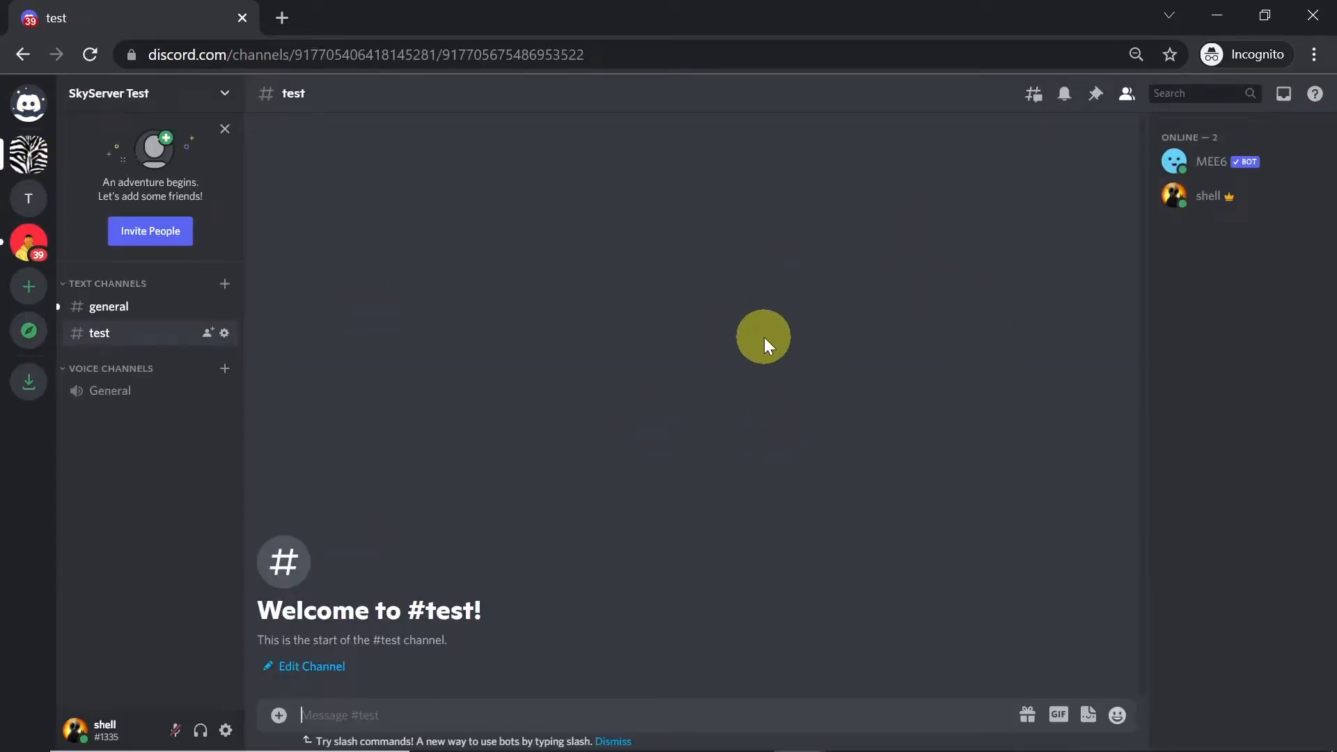
{"action": "mouse_move", "coordinate": [728, 370]}
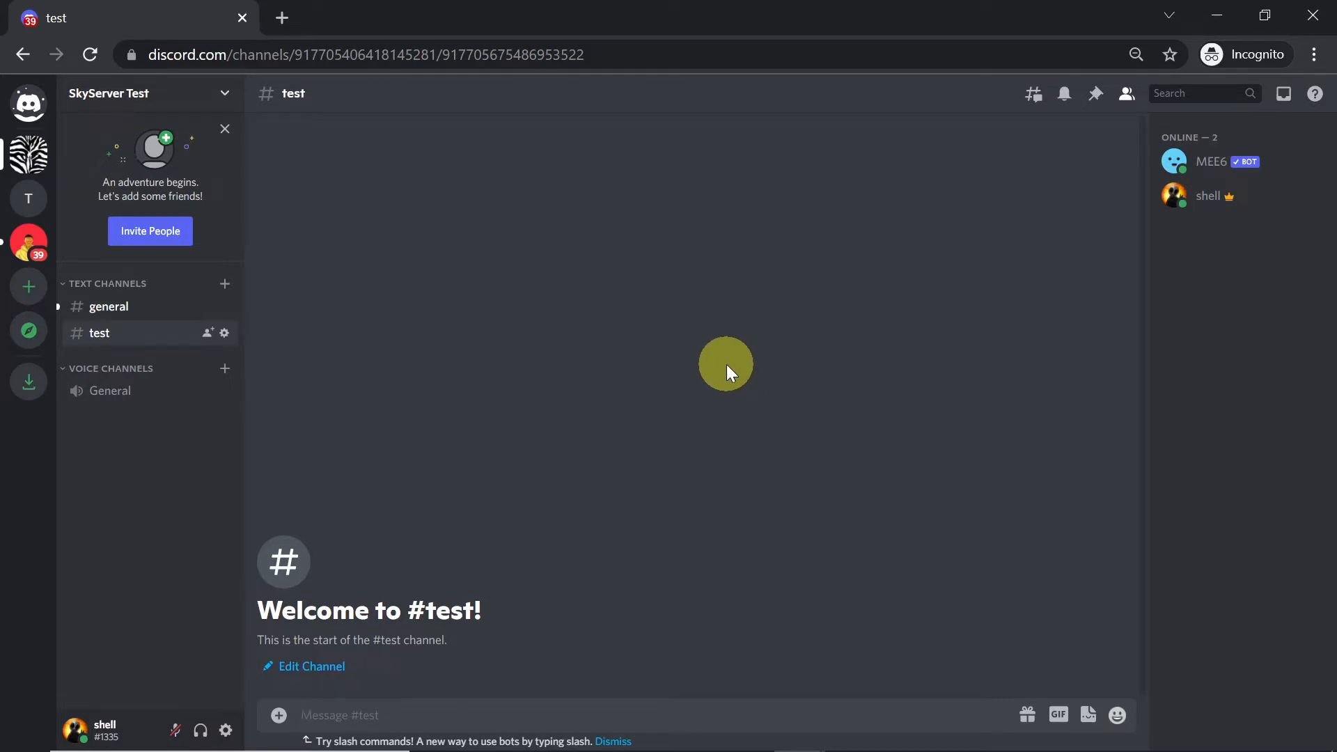
{"action": "mouse_move", "coordinate": [620, 442]}
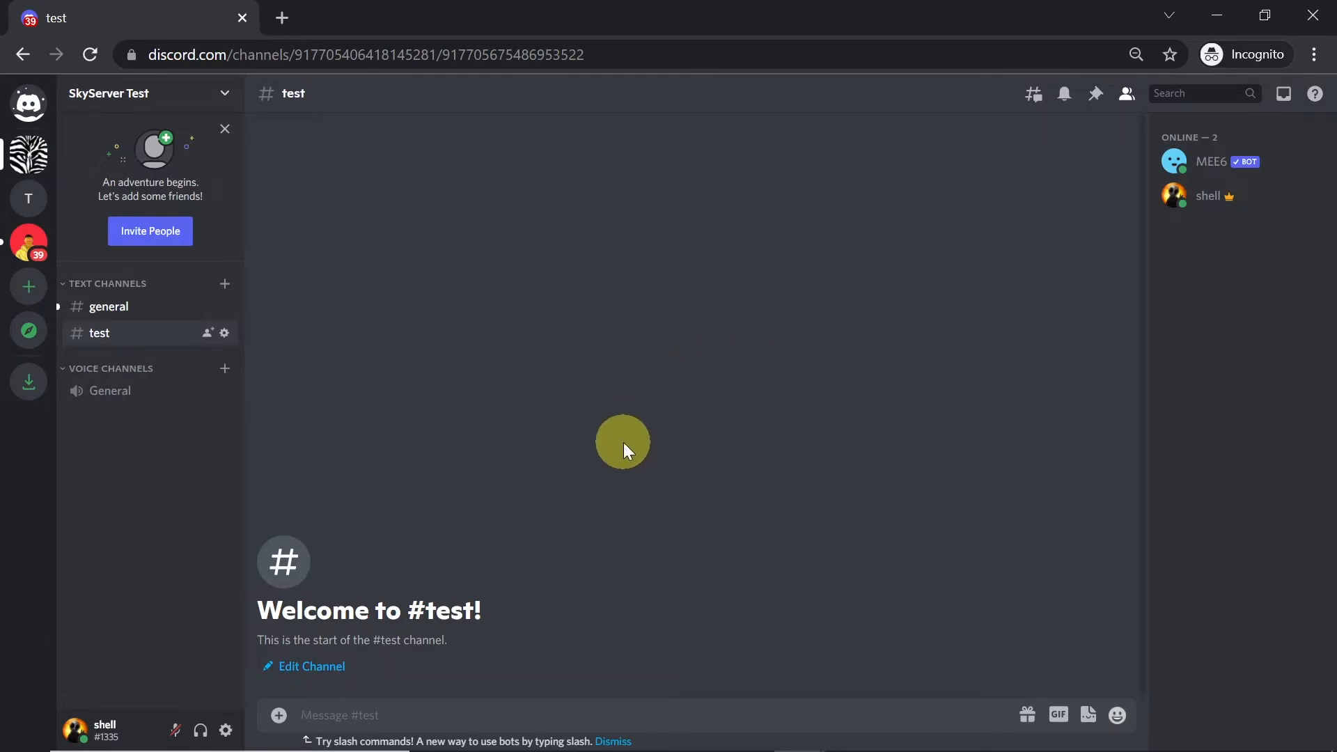
{"action": "mouse_move", "coordinate": [494, 460]}
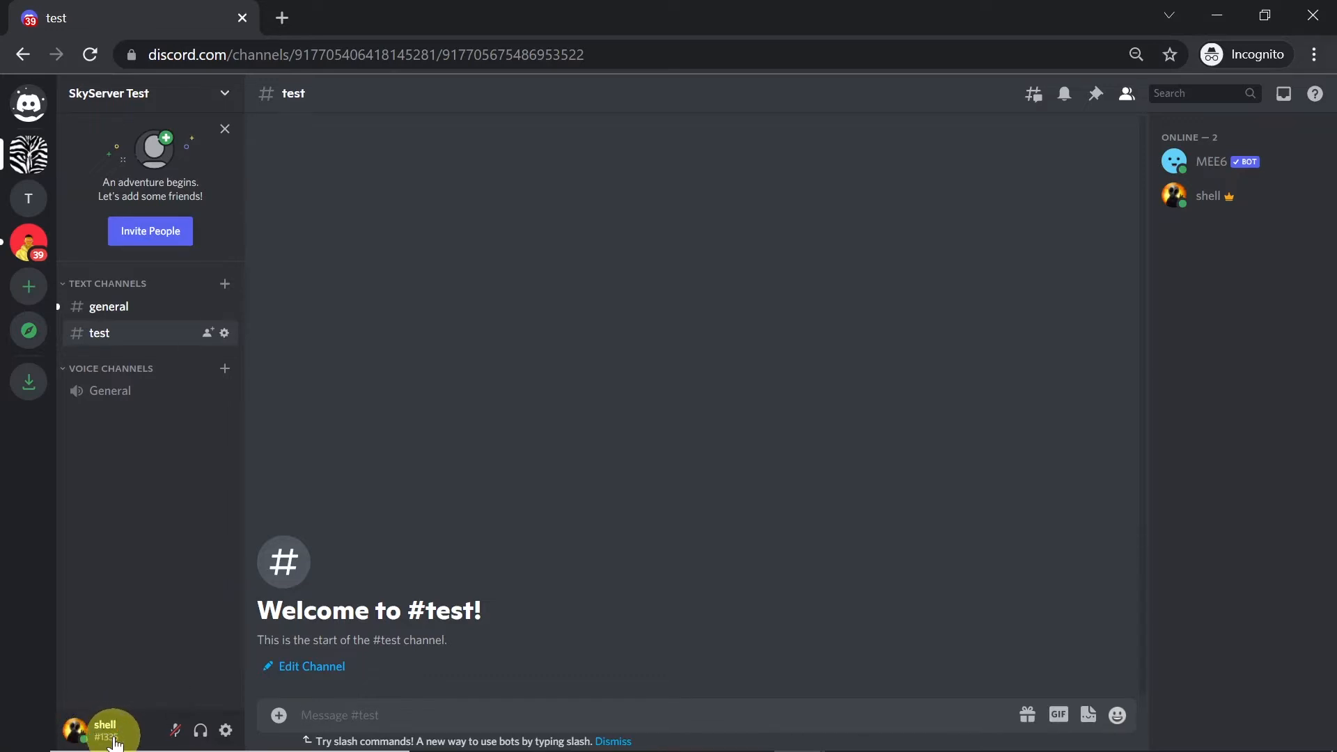
{"action": "mouse_move", "coordinate": [107, 738]}
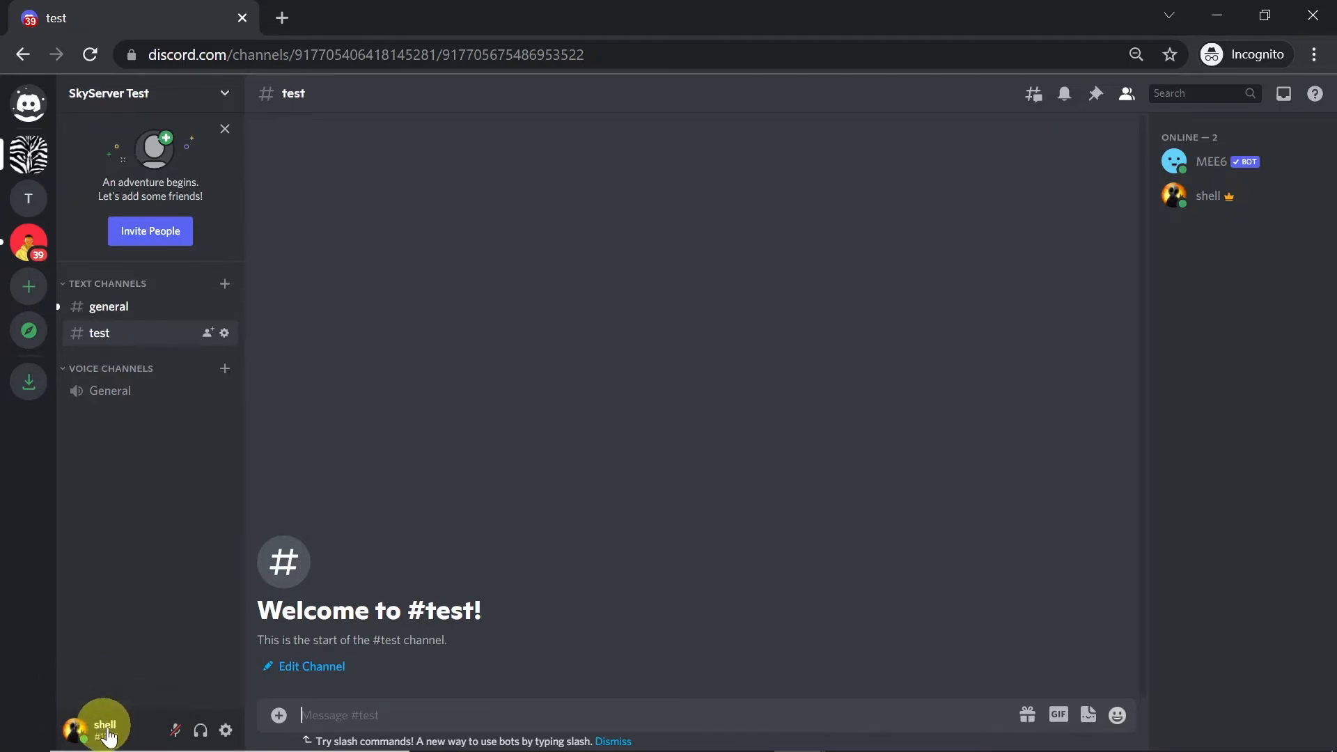
{"action": "left_click", "coordinate": [104, 731]}
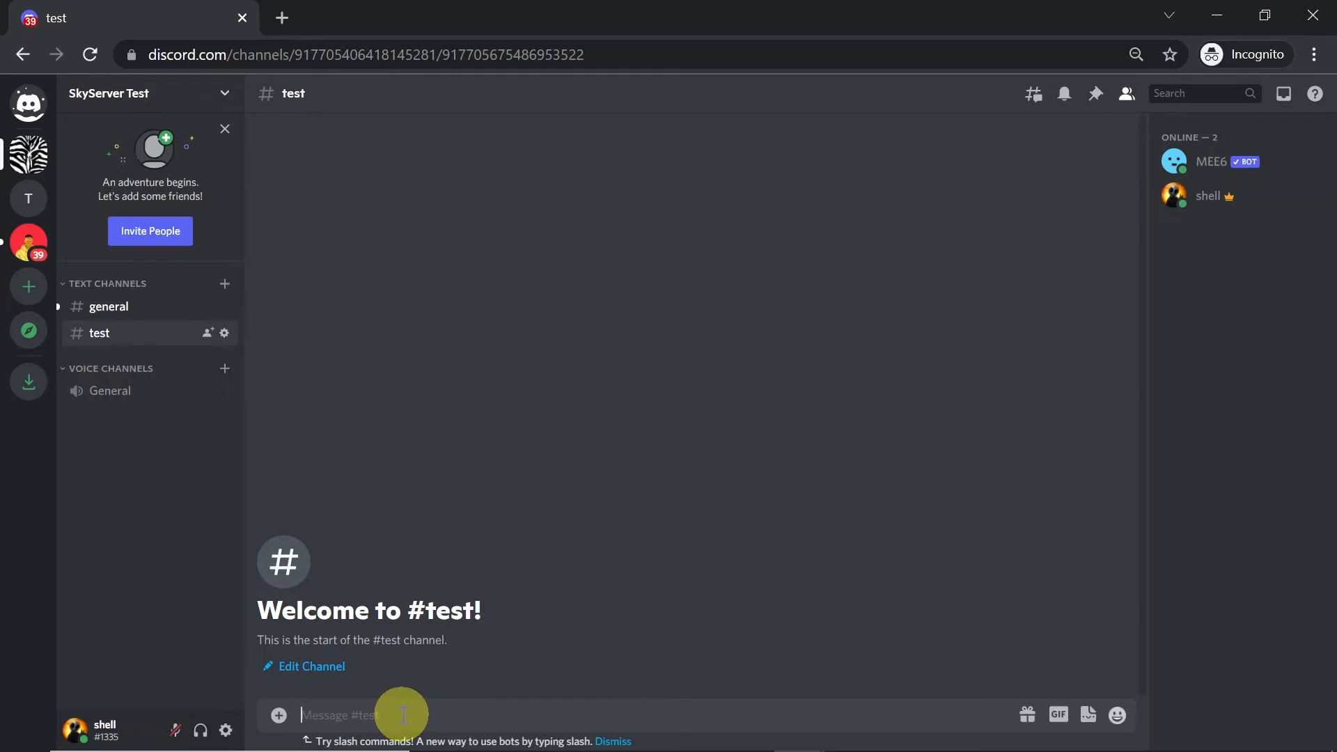
{"action": "type", "text": "shell#1335"}
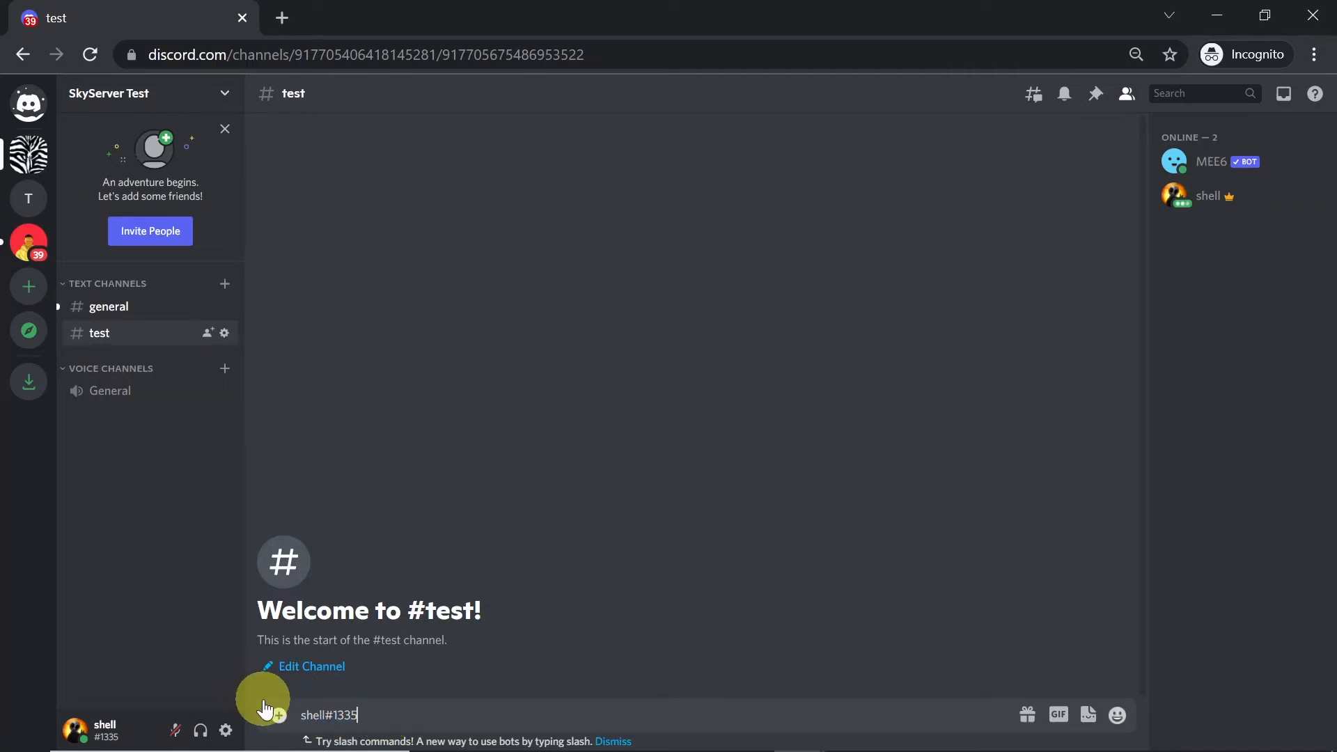
{"action": "mouse_move", "coordinate": [226, 730]}
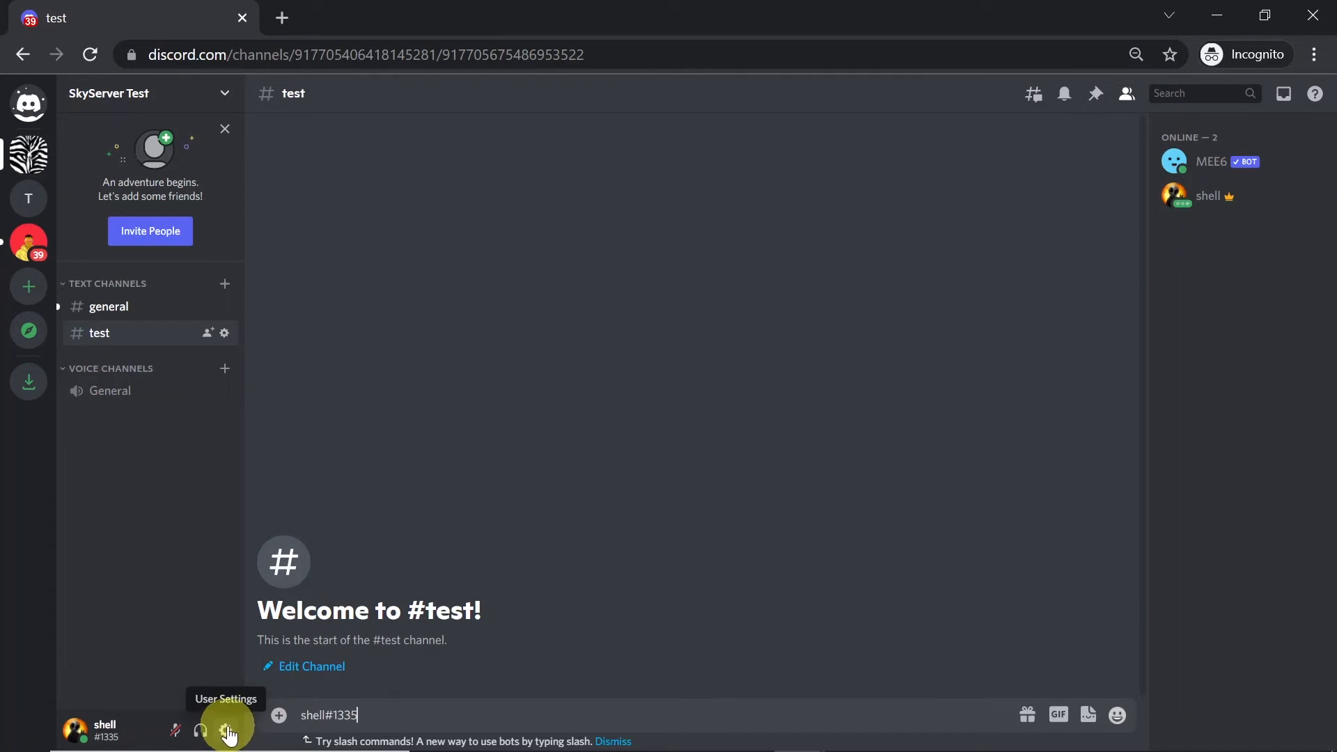
Show the My Account settings page with the username and tag via the gear icon
{"action": "left_click", "coordinate": [228, 732]}
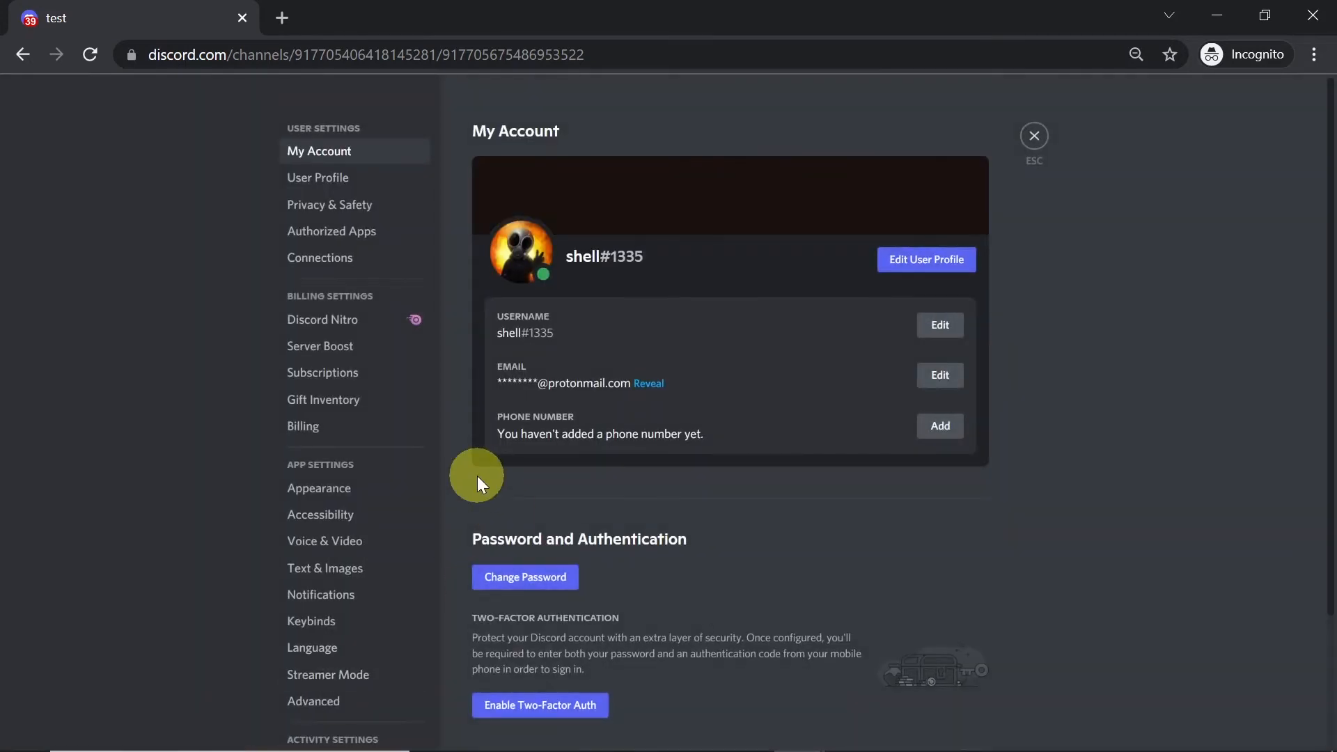
{"action": "mouse_move", "coordinate": [637, 264]}
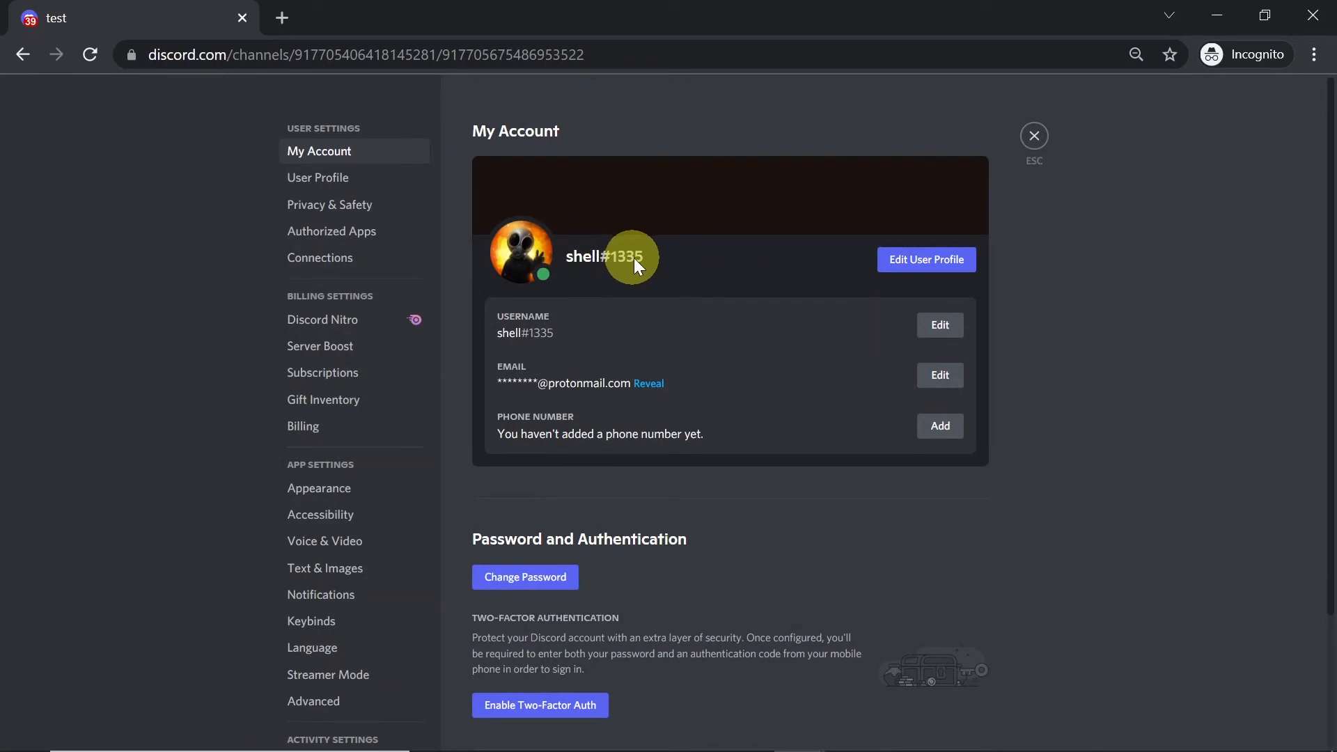